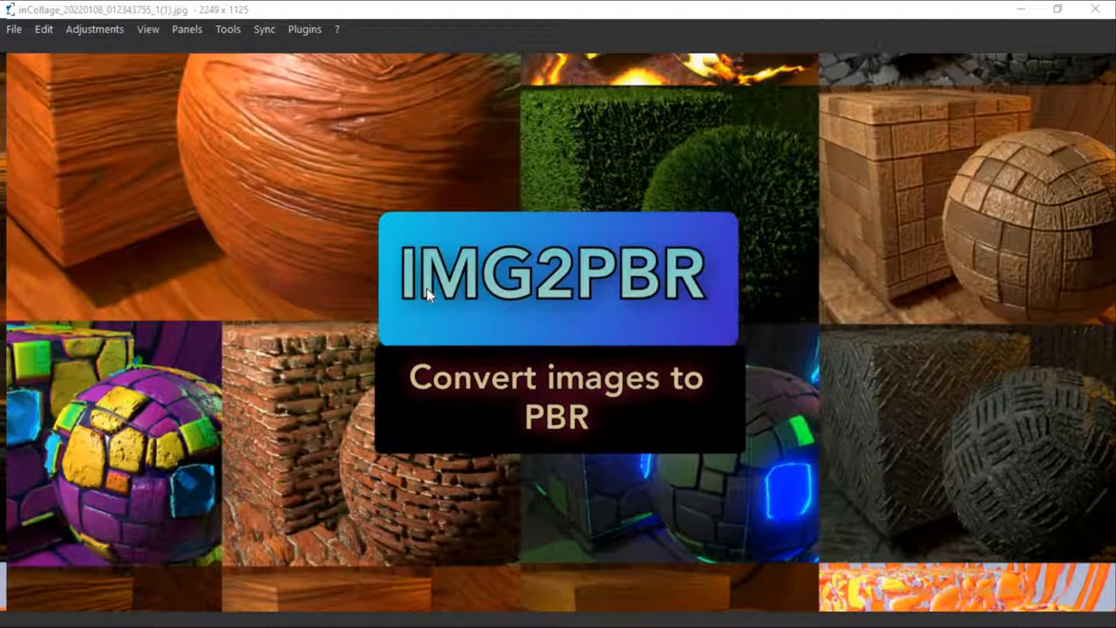
mouse_move(711, 248)
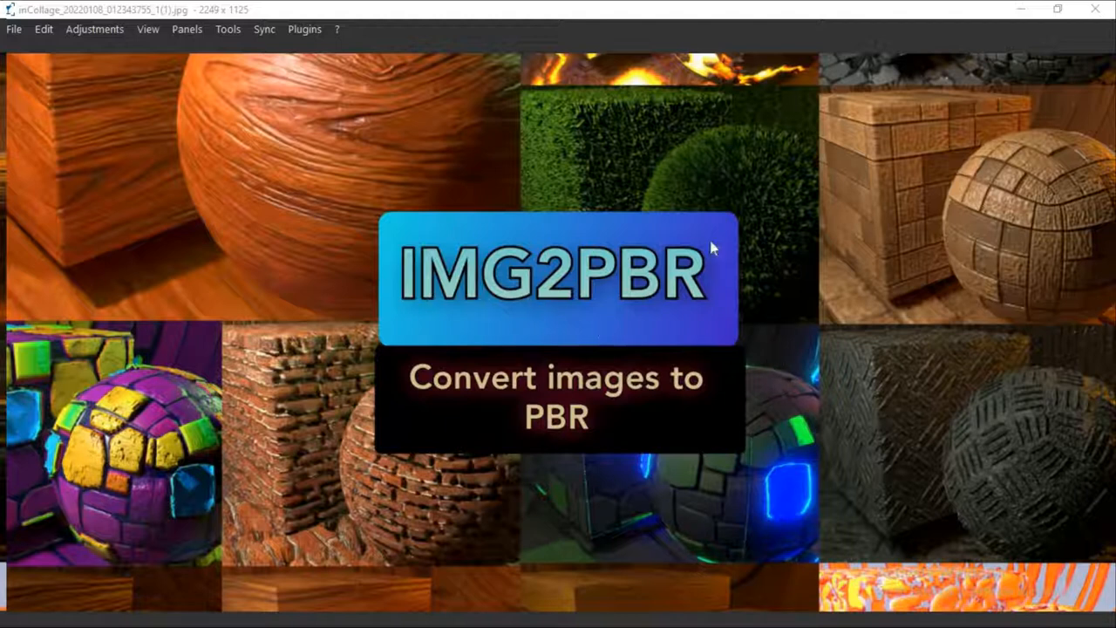
mouse_move(469, 365)
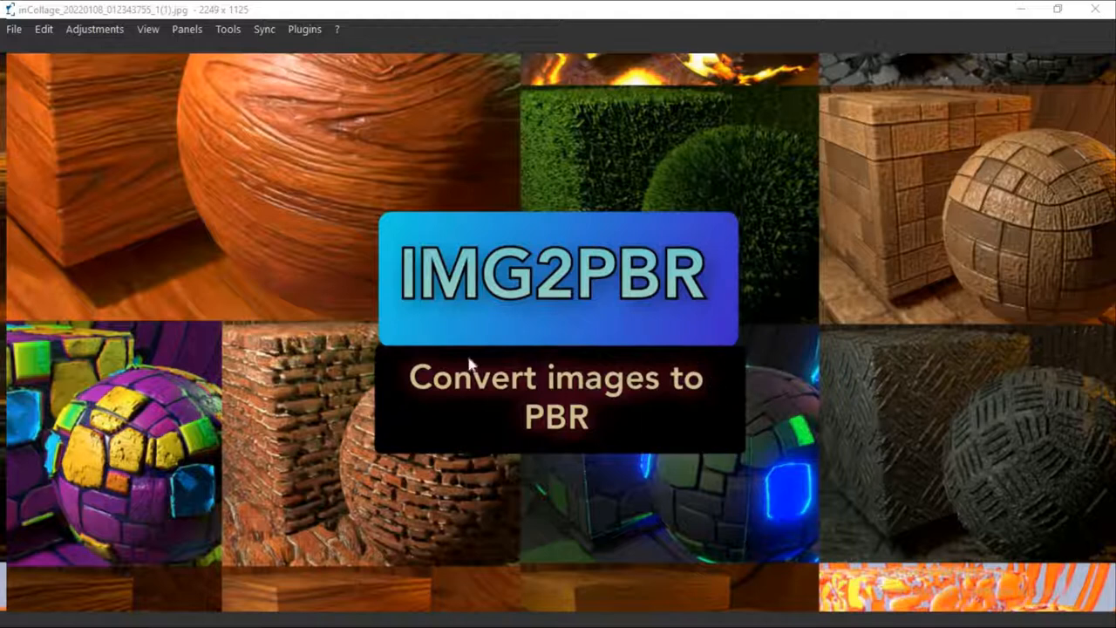
mouse_move(548, 318)
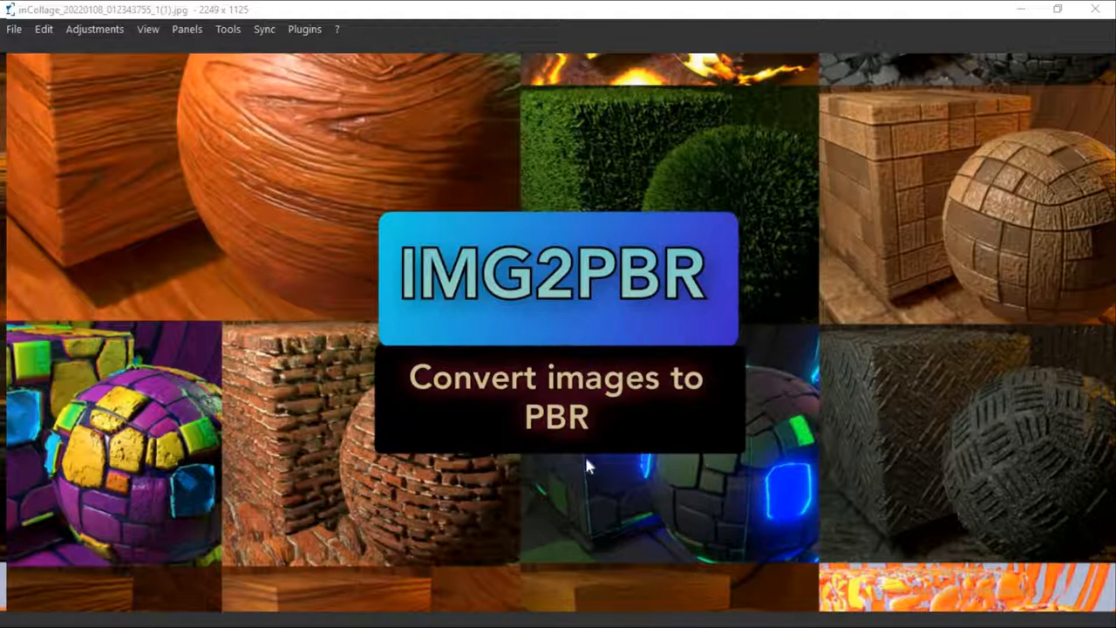
mouse_move(655, 345)
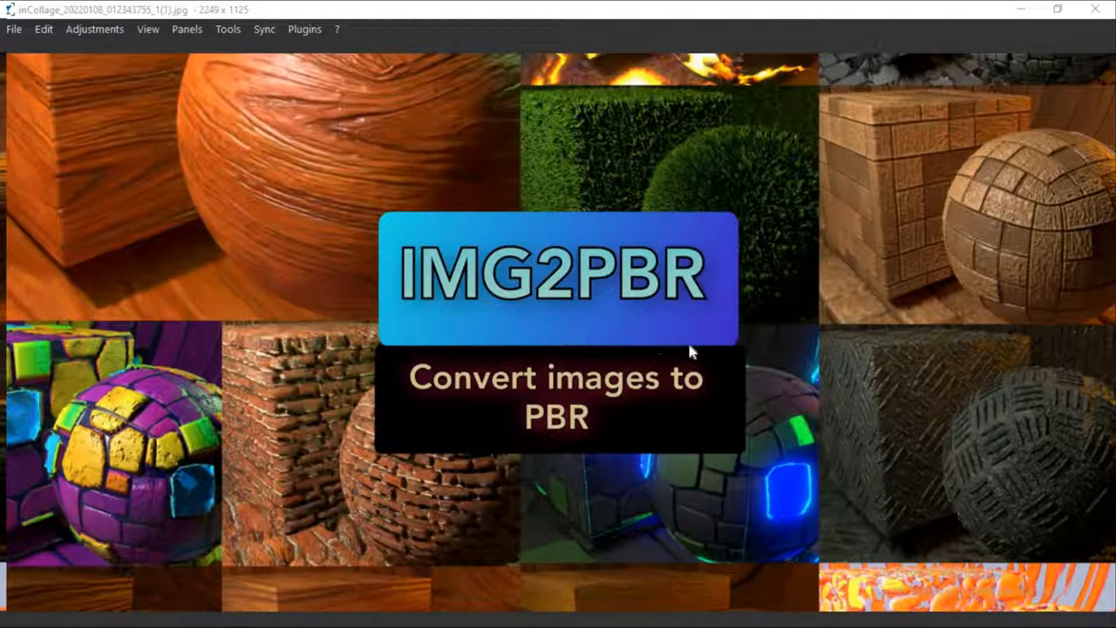
mouse_move(607, 340)
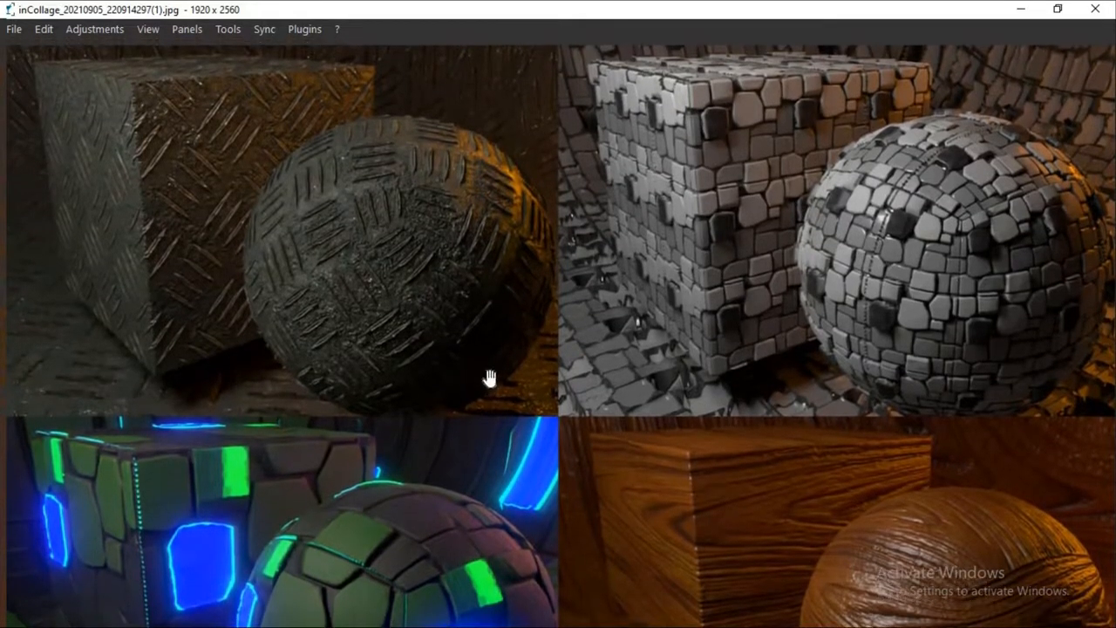
- Advance to the next nomacs image showing the pink tiled panel, cube and metallic sphere
scroll("down", 3)
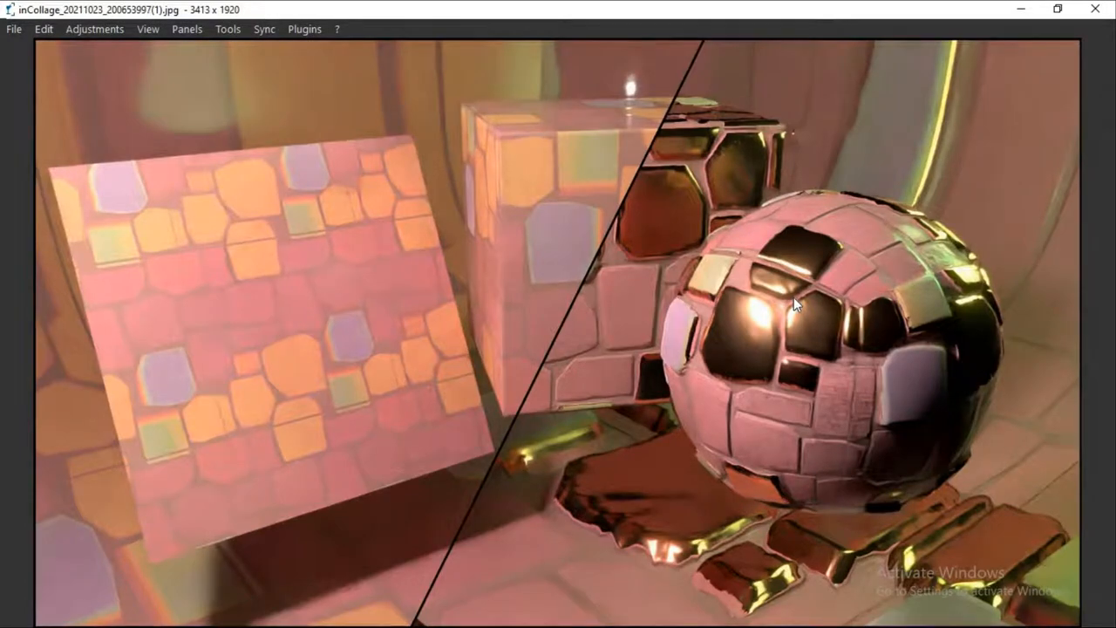
mouse_move(796, 328)
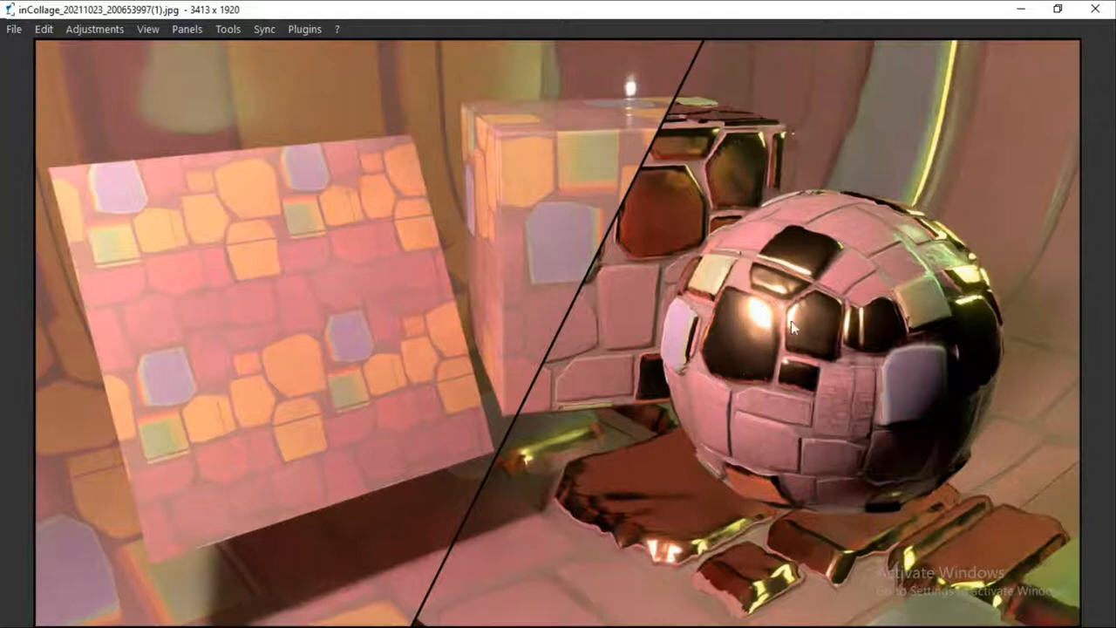
mouse_move(736, 289)
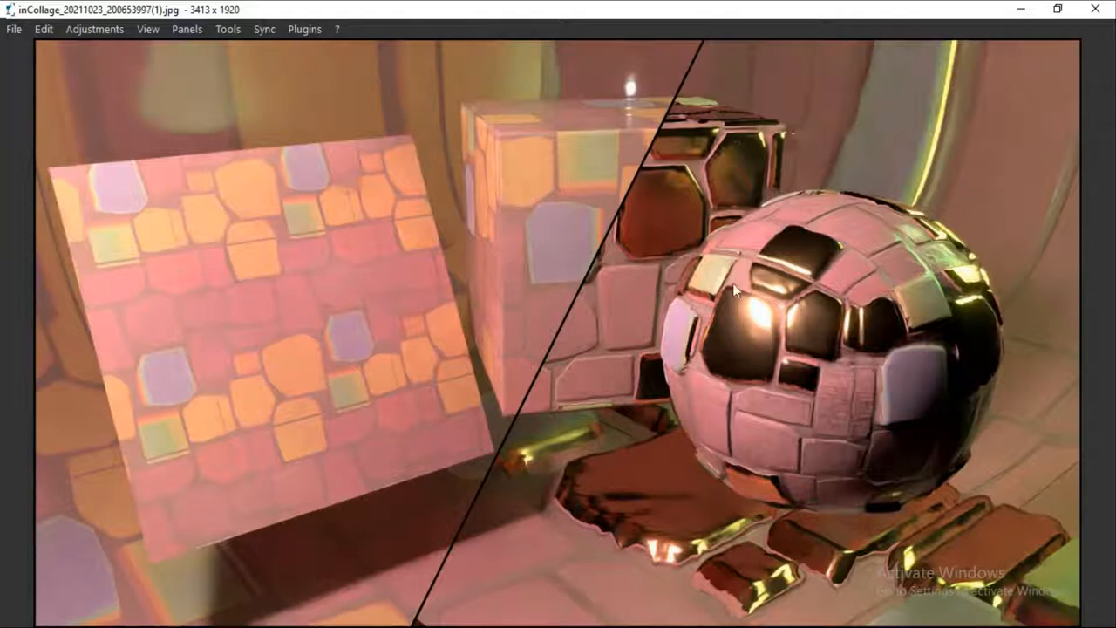
mouse_move(635, 317)
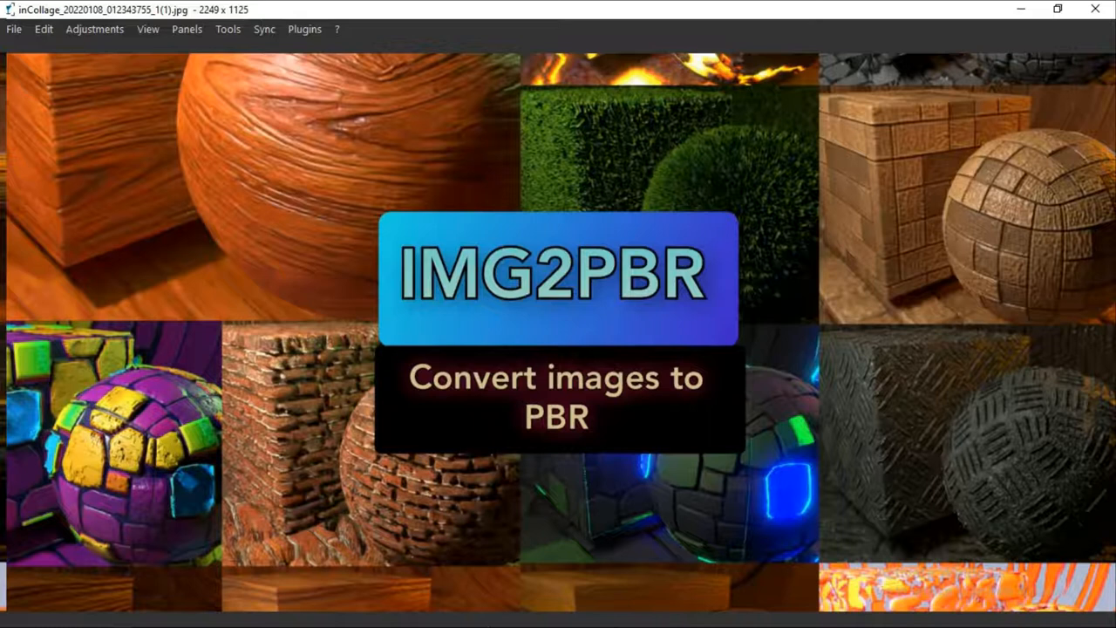
mouse_move(963, 73)
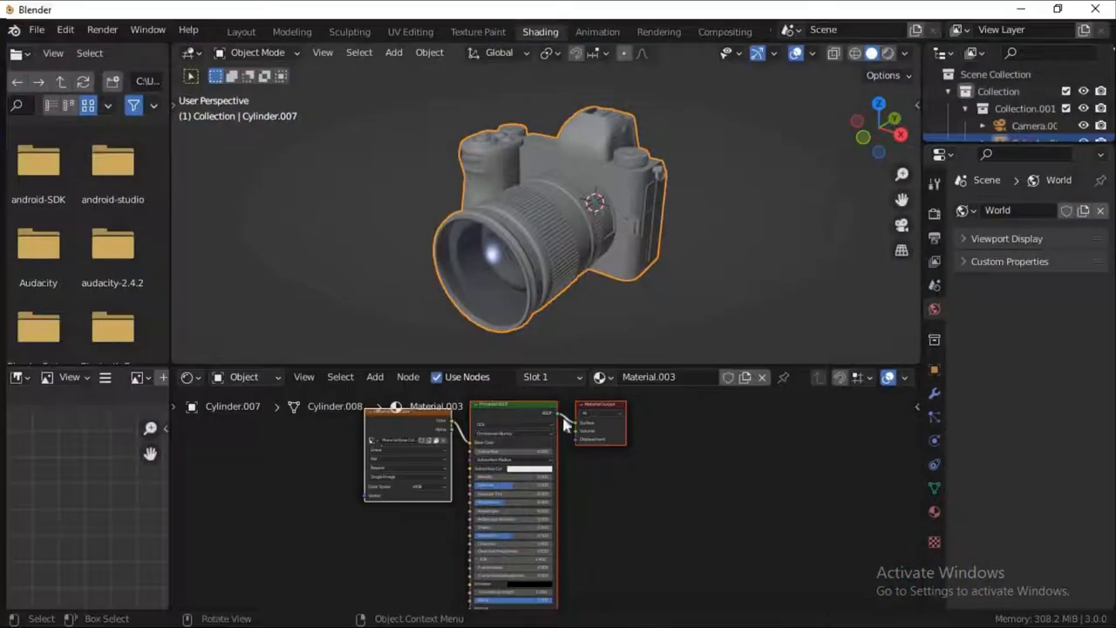
- Reach Blender's Preferences through the Edit menu after checking the File menu
left_click(36, 28)
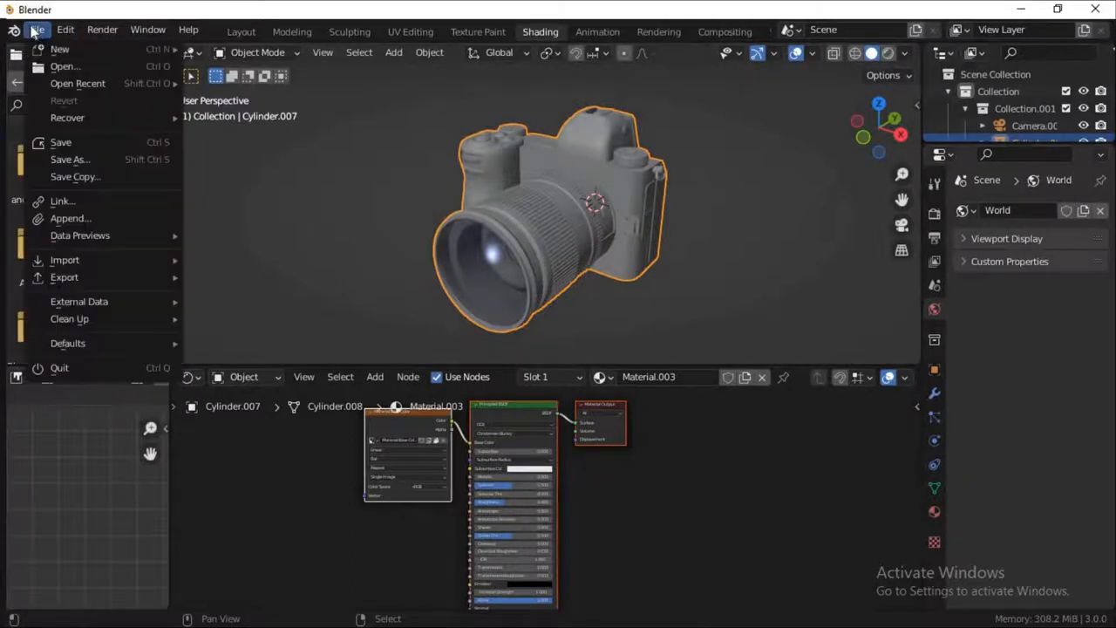
left_click(64, 27)
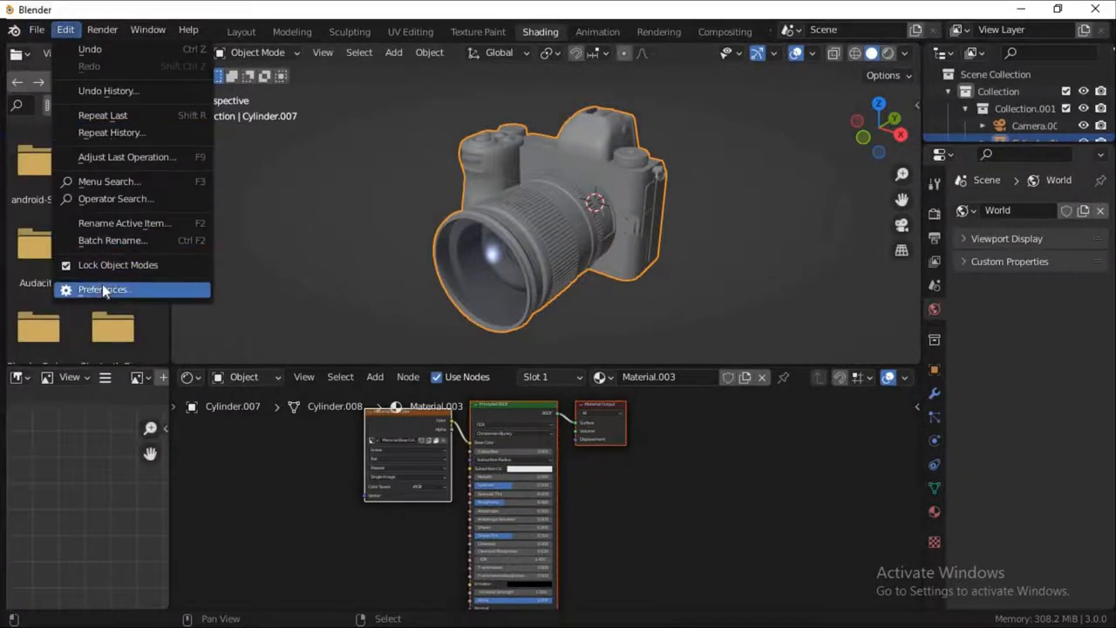
left_click(103, 289)
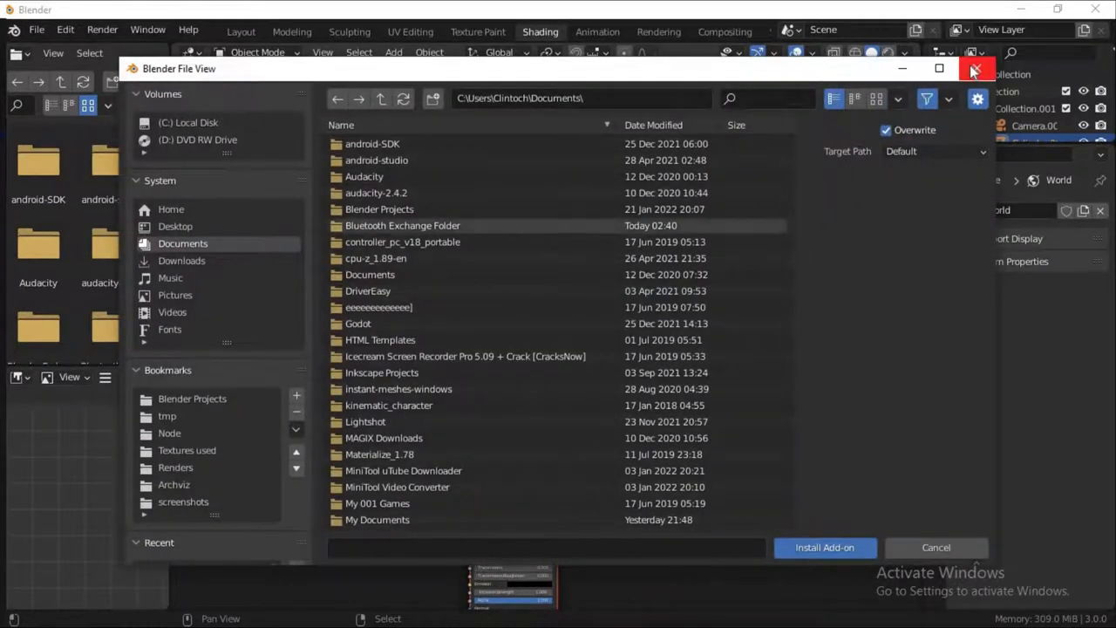
- Search the add-ons for 'img', enable Material: IMG2PBR Add-on and save the preferences
left_click(973, 70)
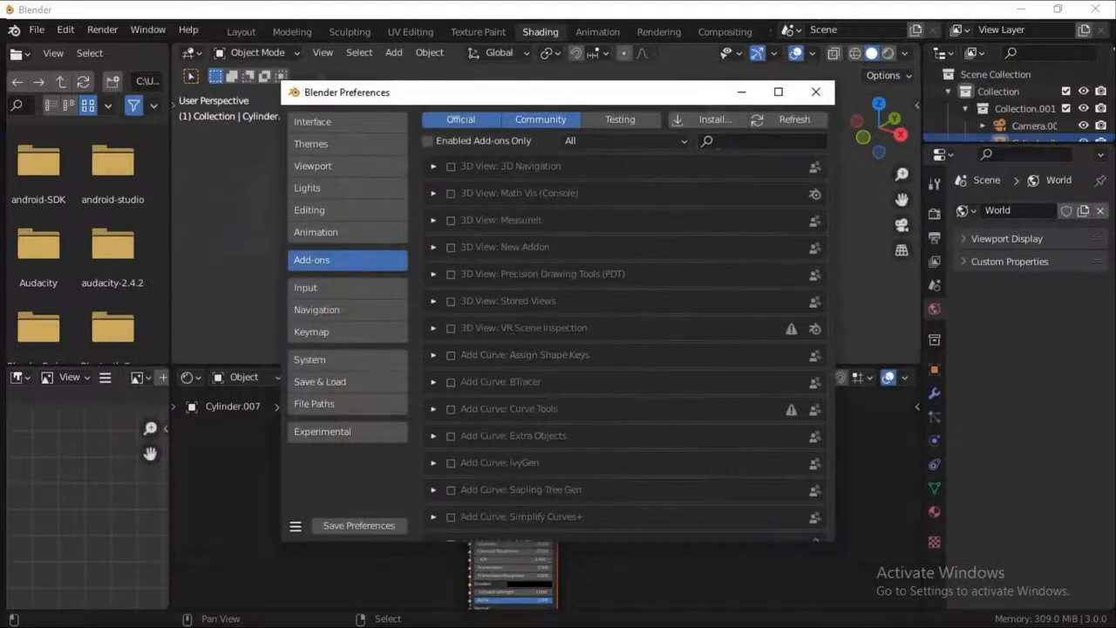
type("im")
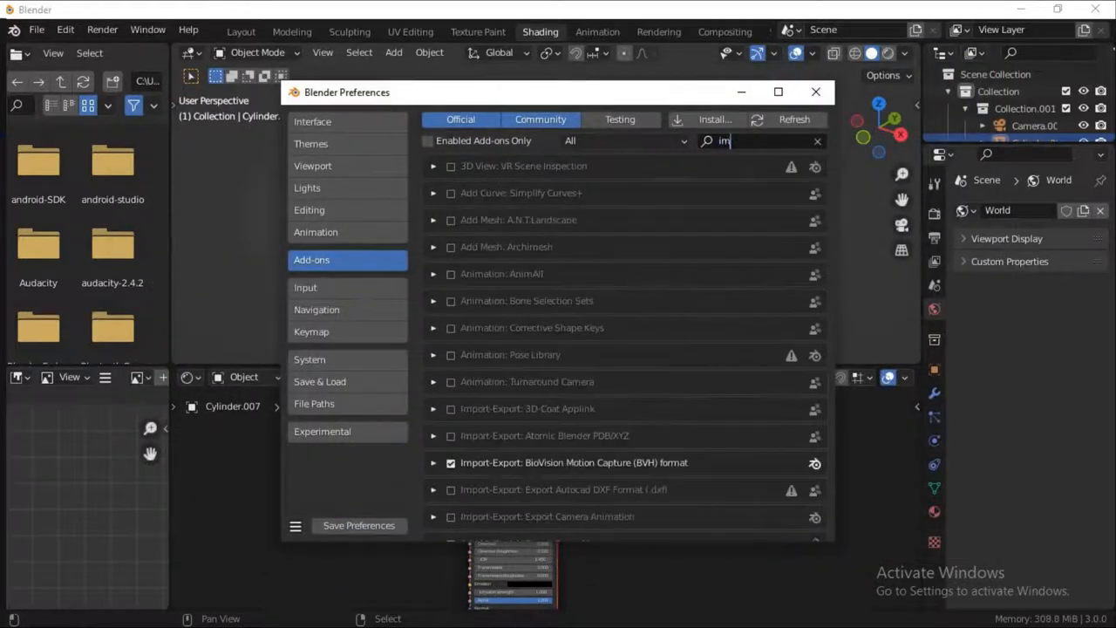
type("g")
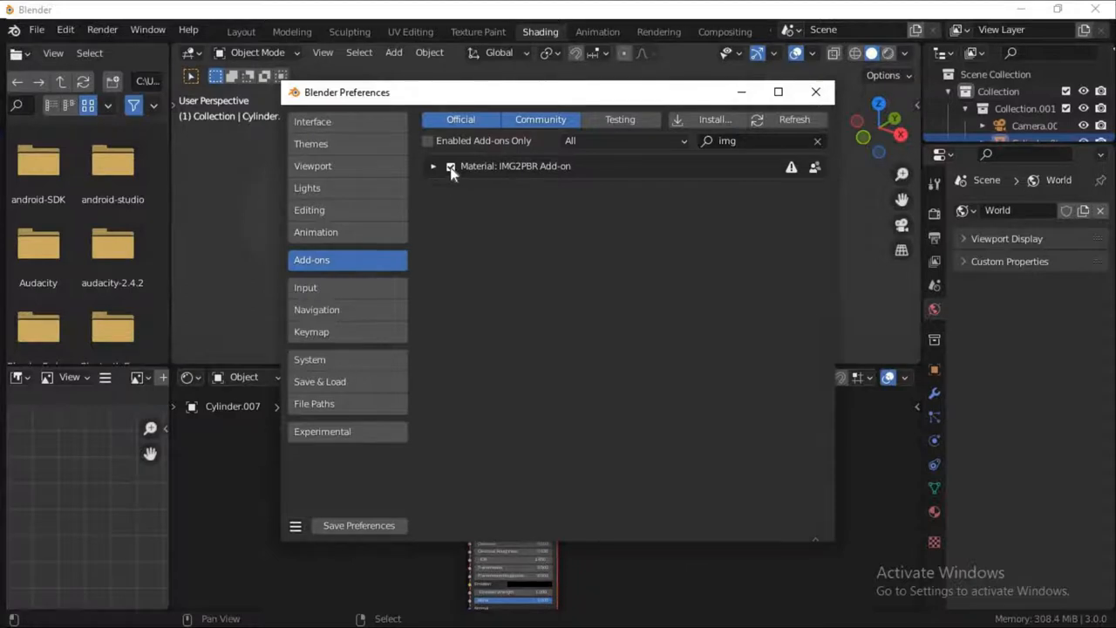
left_click(450, 166)
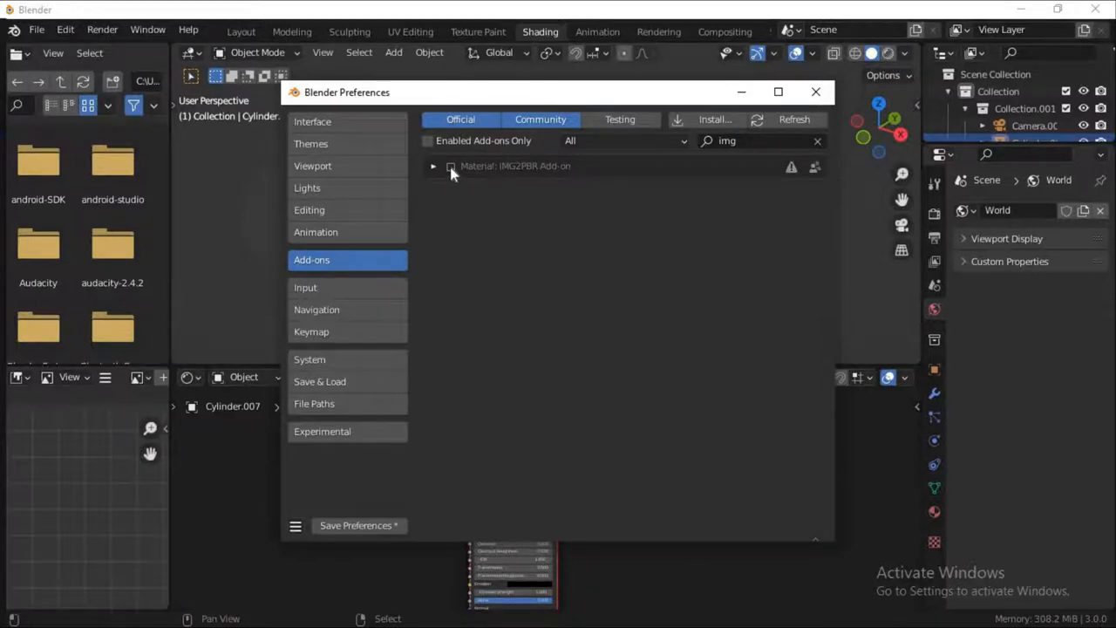
left_click(450, 166)
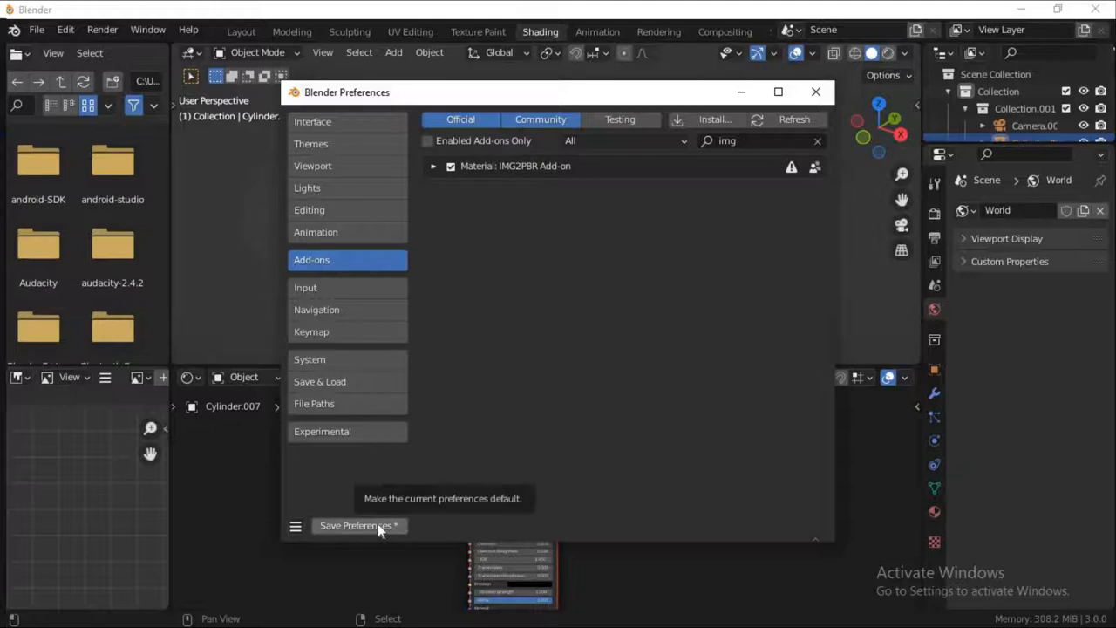
left_click(815, 91)
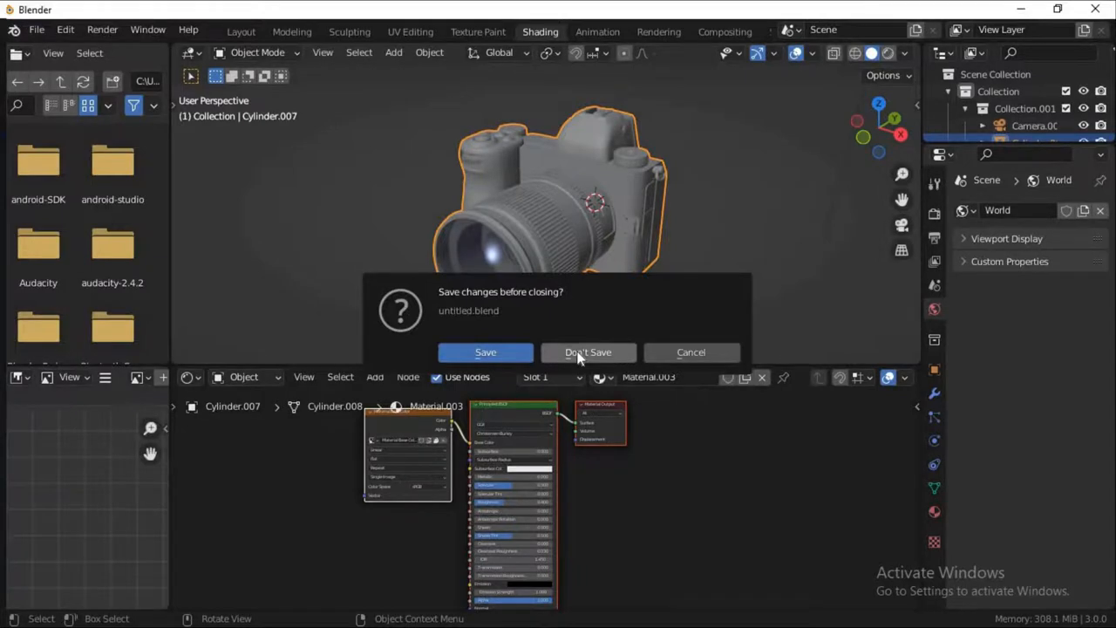
- Quit without saving, relaunch Blender from the desktop and switch to the Shading workspace
left_click(588, 352)
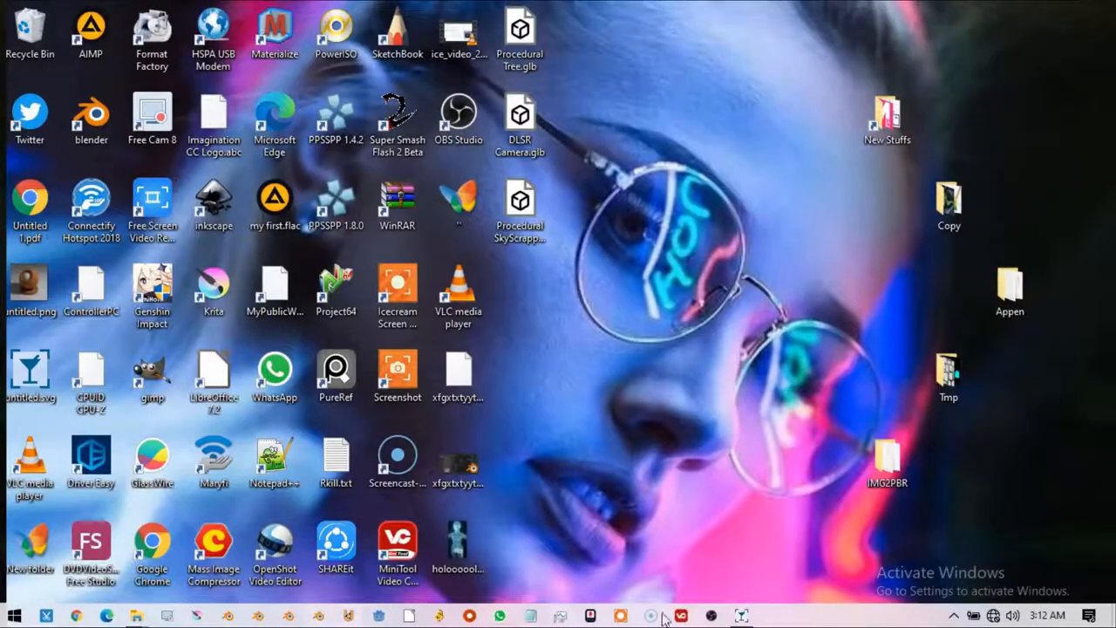
double_click(888, 458)
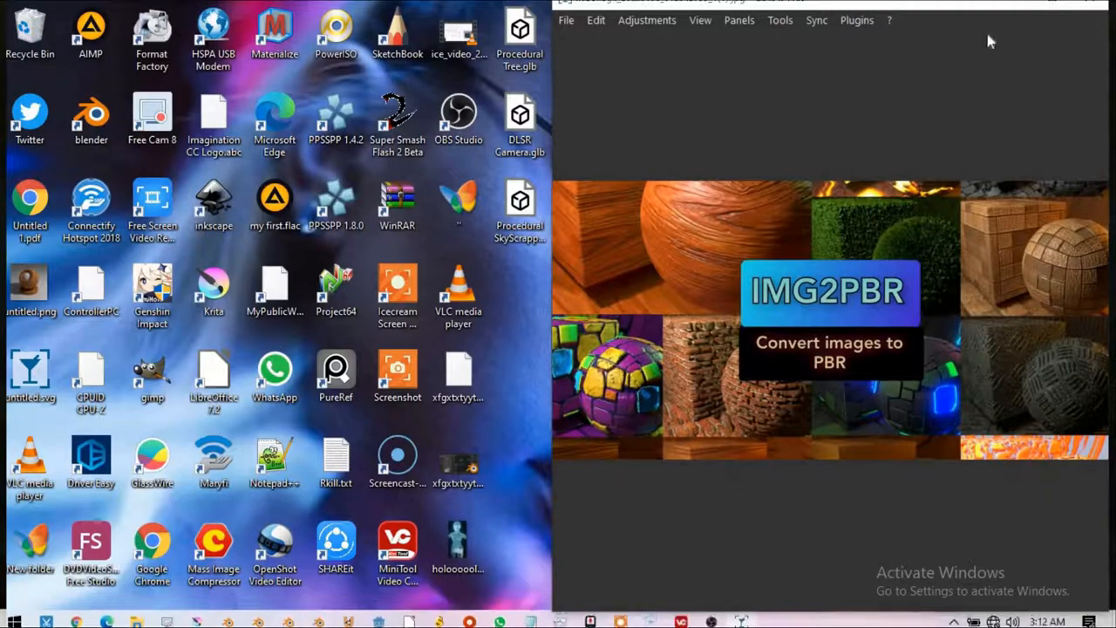
left_click(1052, 4)
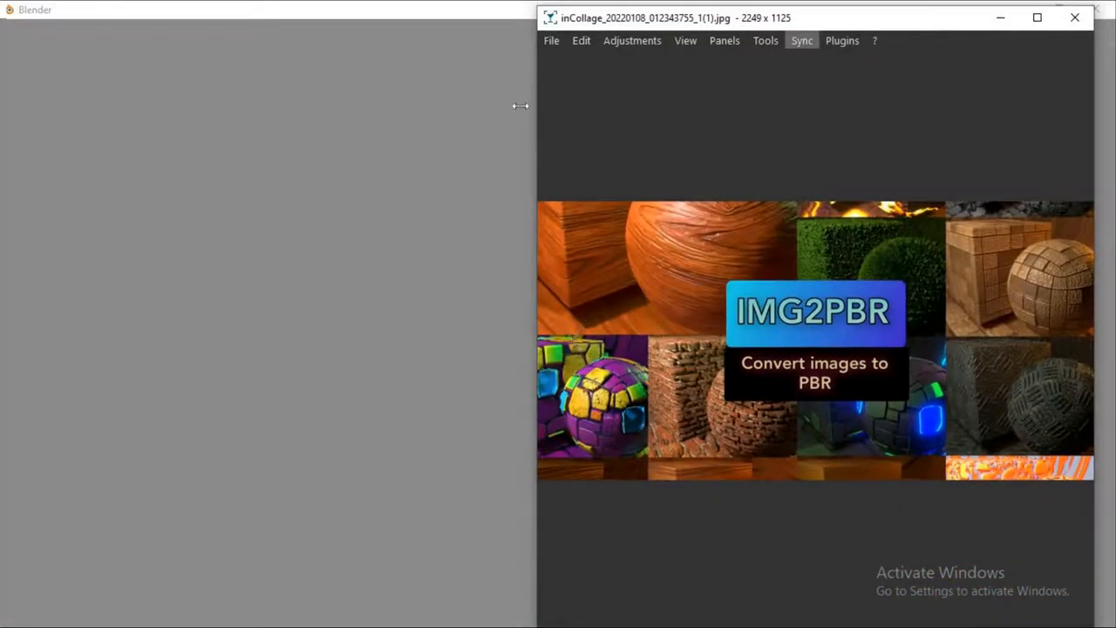
left_click(1036, 18)
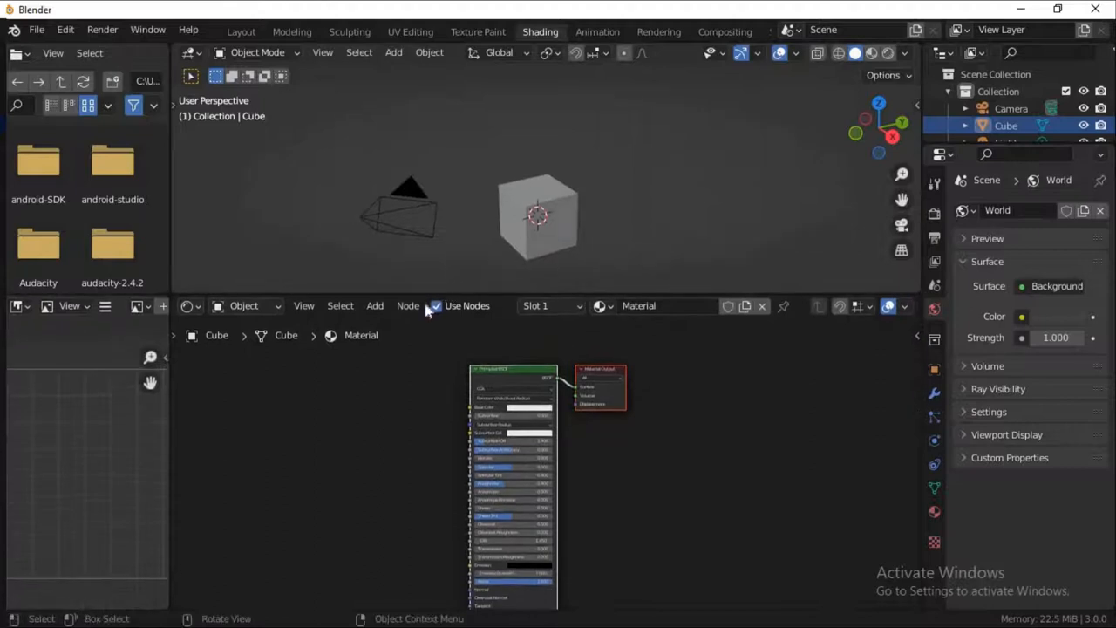
- Pick the Image to PBR node from the Shader Editor's Add > IMG2PBR category
left_click(373, 306)
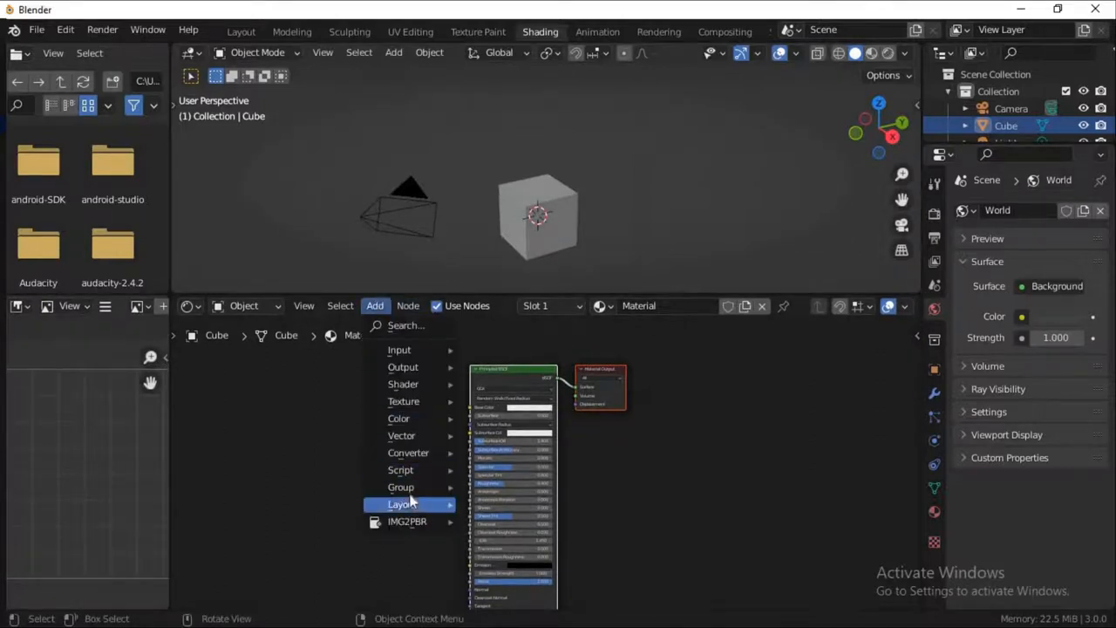
mouse_move(408, 520)
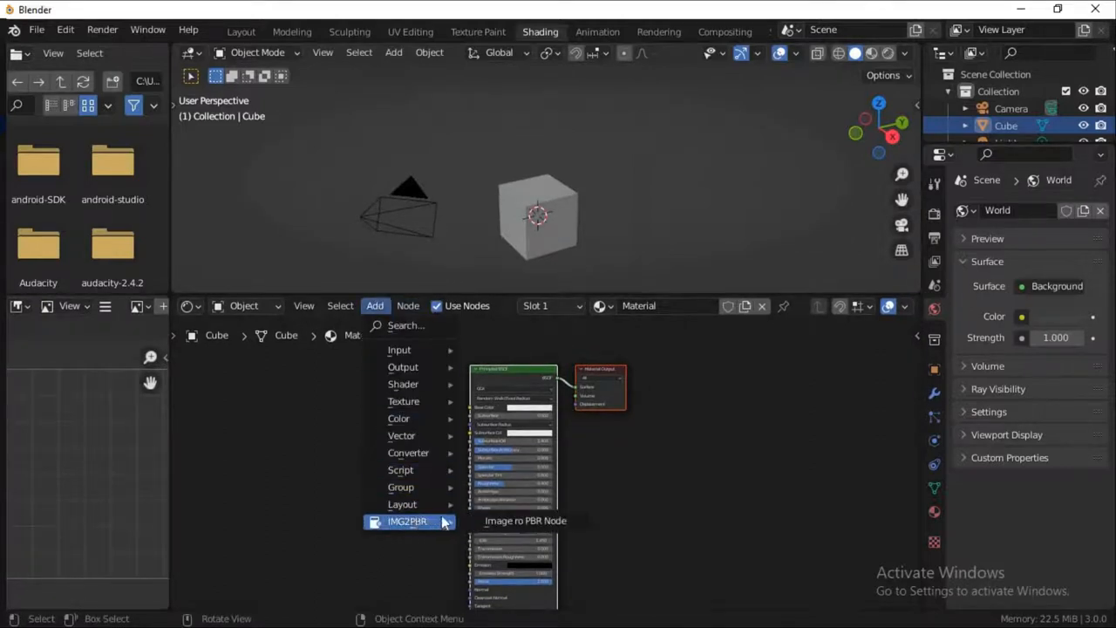
mouse_move(525, 520)
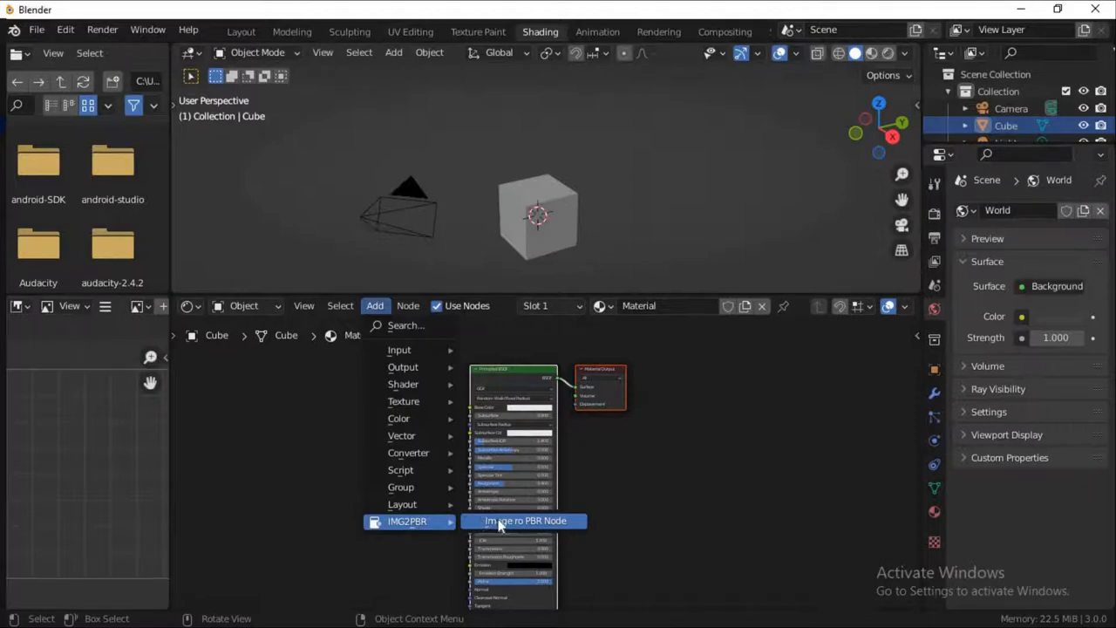
left_click(523, 520)
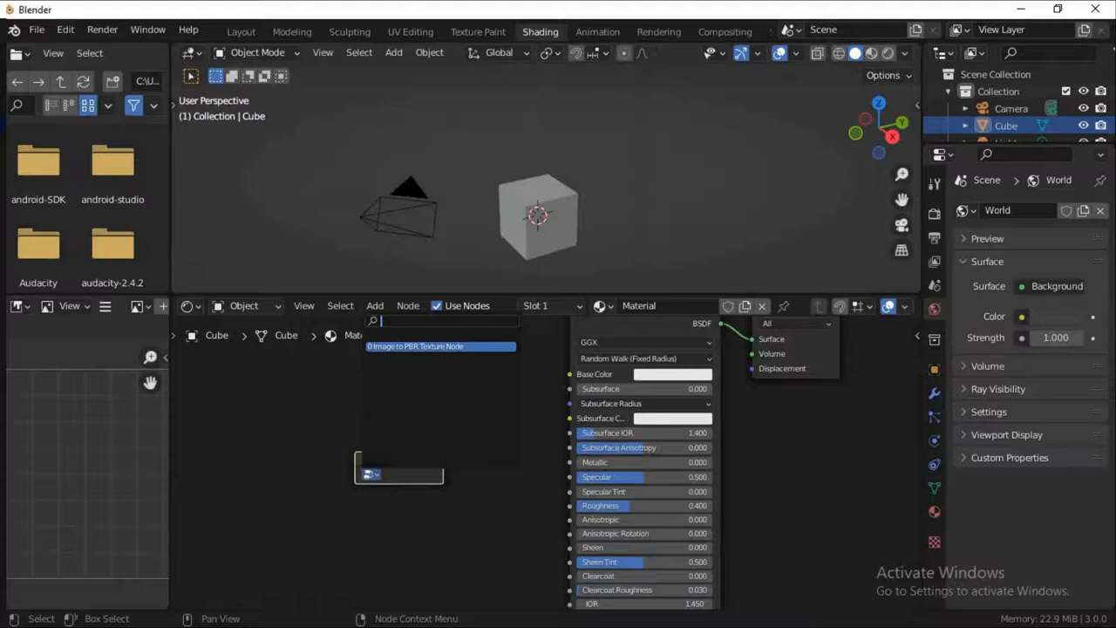
- Drop the Image to PBR Texture Node into the cube material and browse its image, roughness and normal settings
left_click(439, 345)
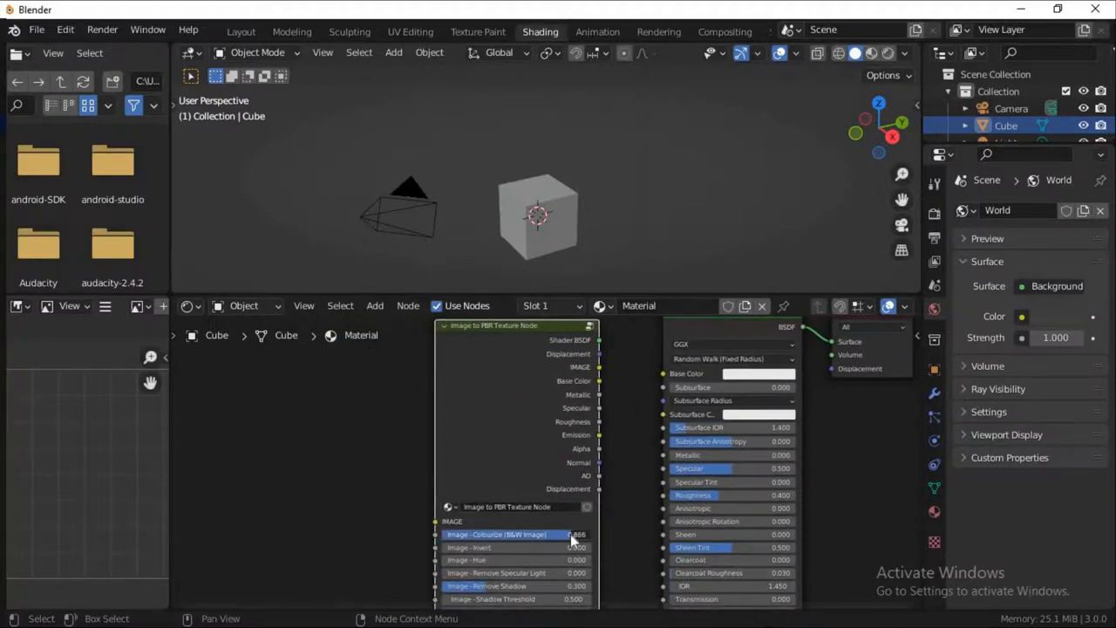
scroll("down", 3)
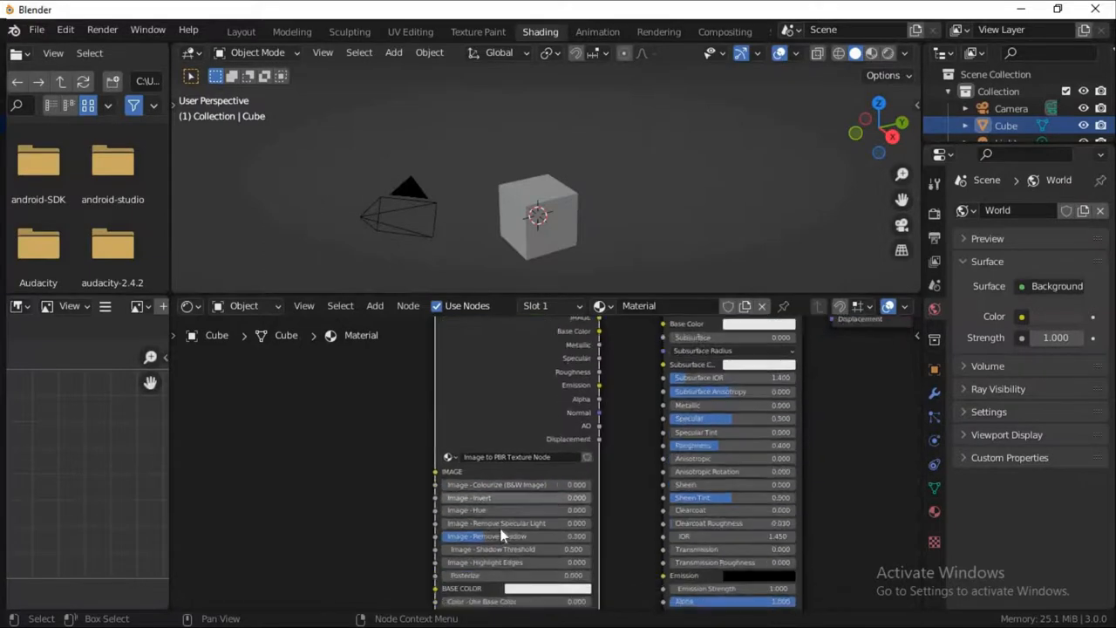
scroll("down", 3)
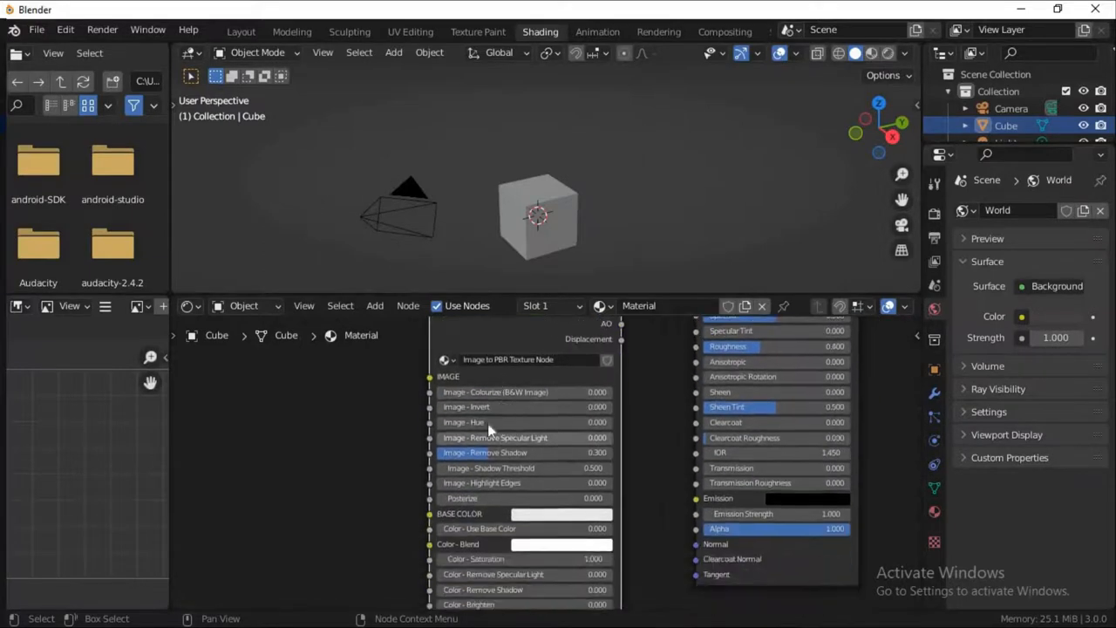
scroll("down", 3)
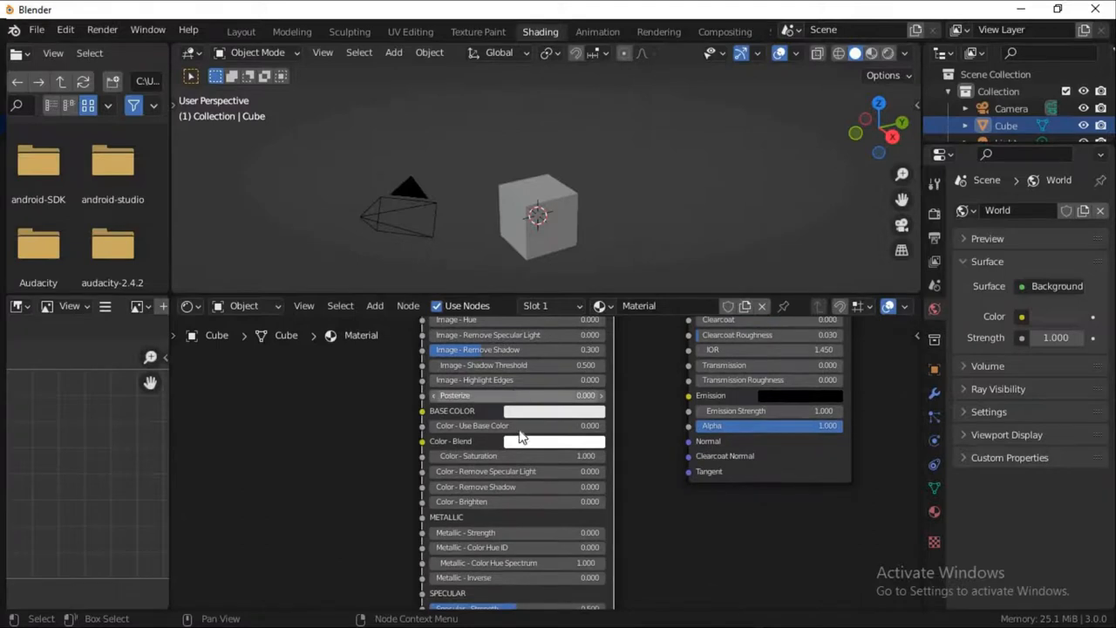
scroll("down", 3)
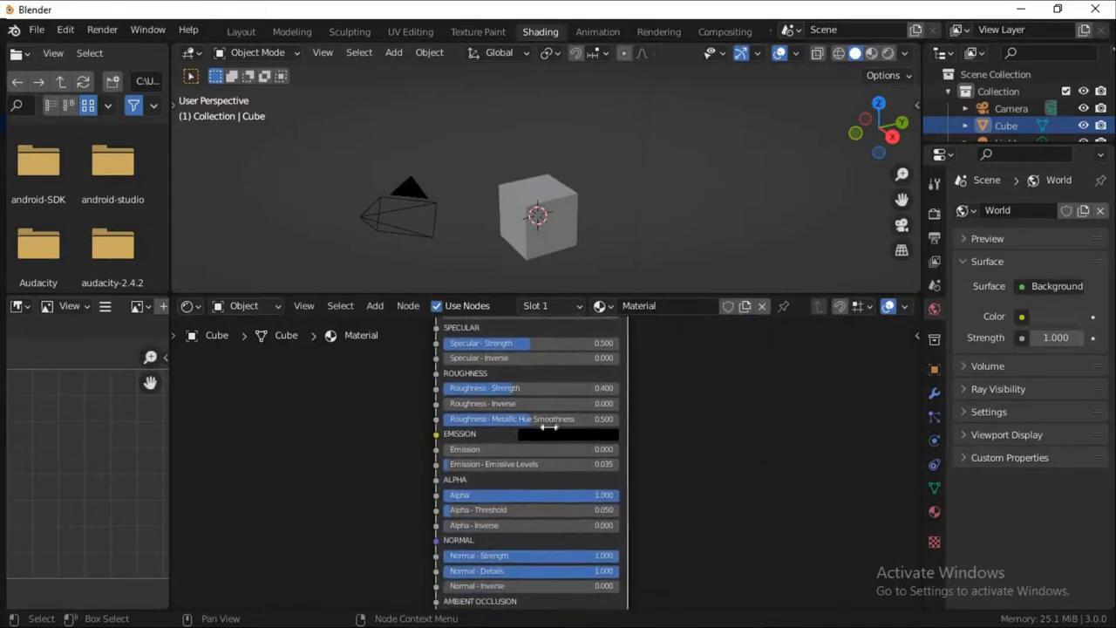